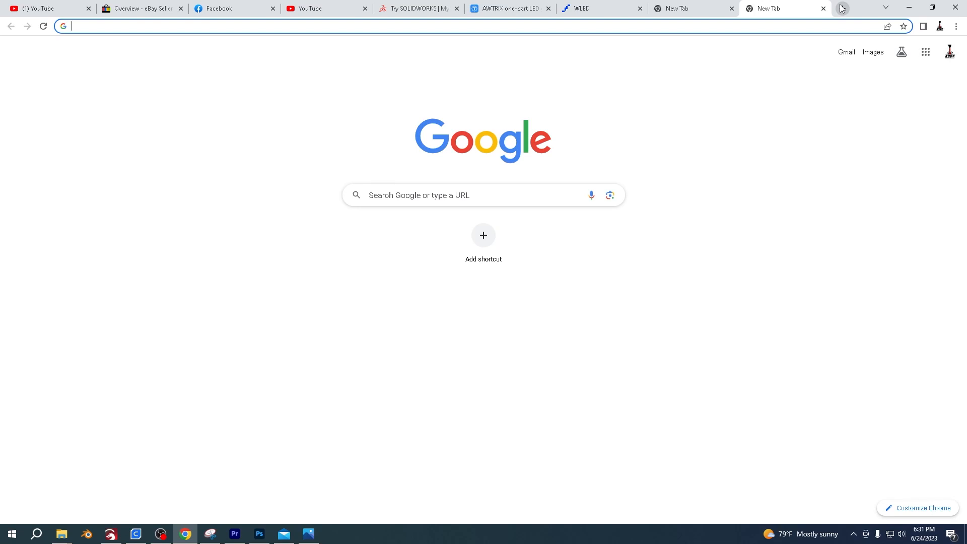
Search Google for 'install wled' and open the WLED web installer site.
{"action": "type", "text": "instagram.com"}
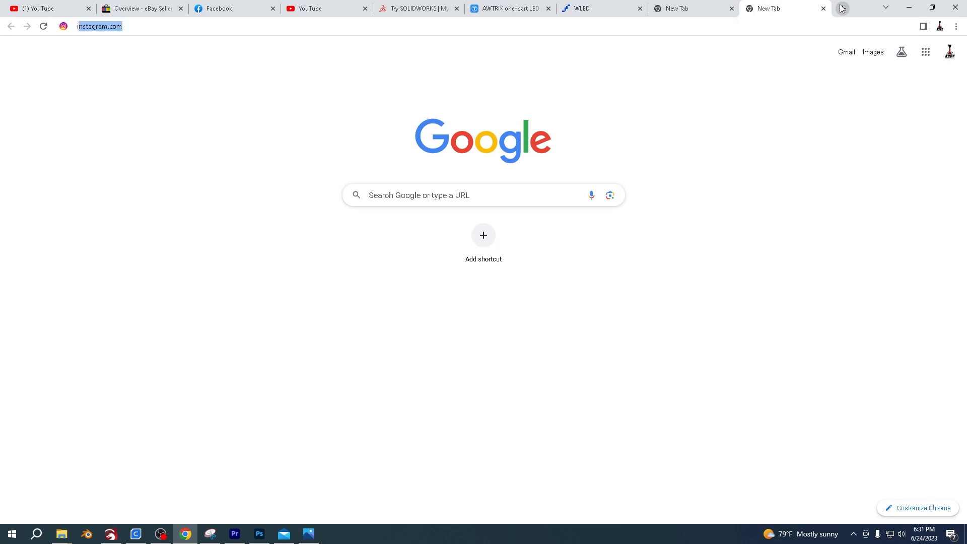
{"action": "type", "text": "install w"}
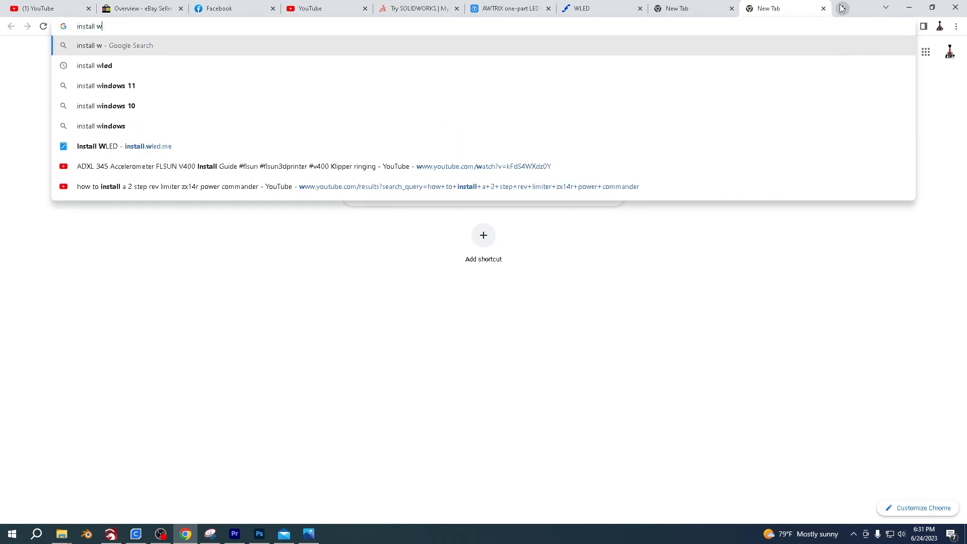
{"action": "left_click", "coordinate": [95, 65]}
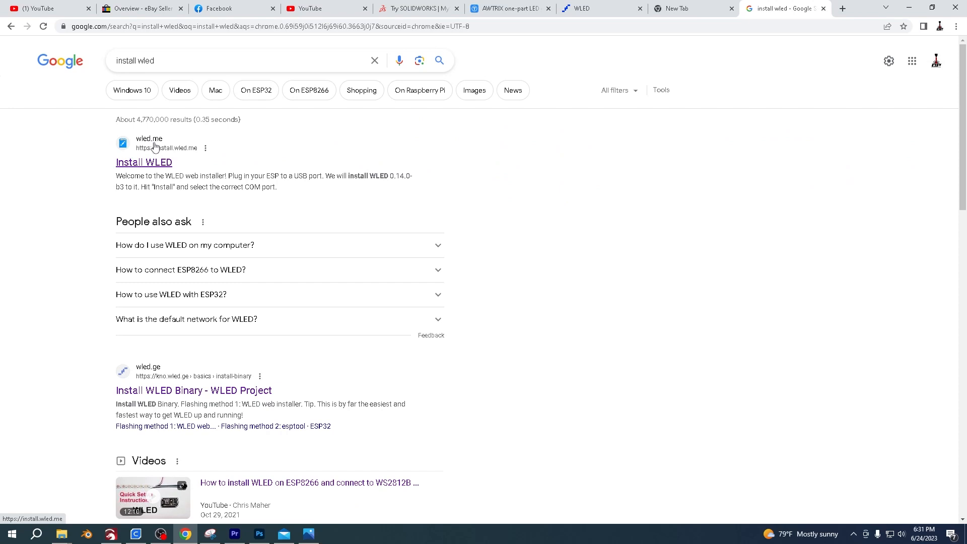
{"action": "left_click", "coordinate": [144, 162]}
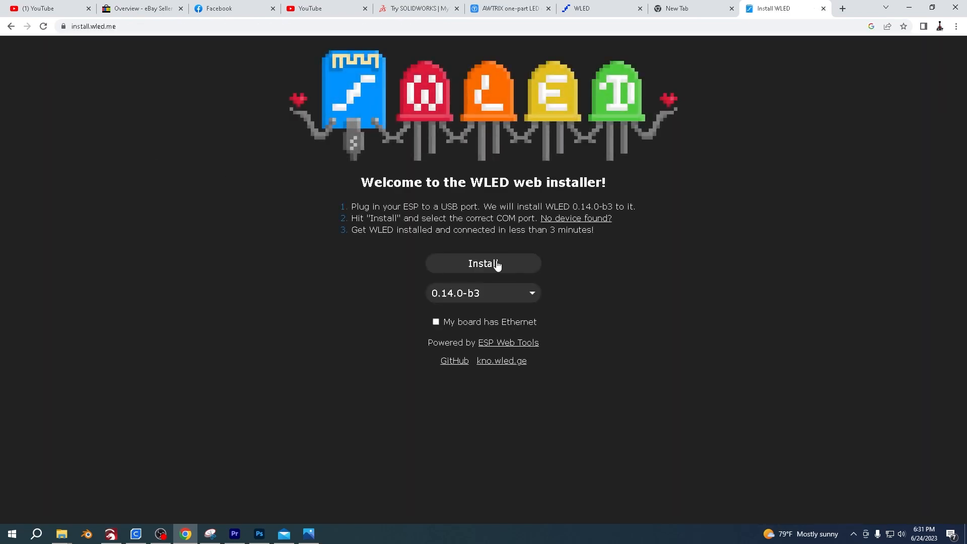
{"action": "mouse_move", "coordinate": [508, 272]}
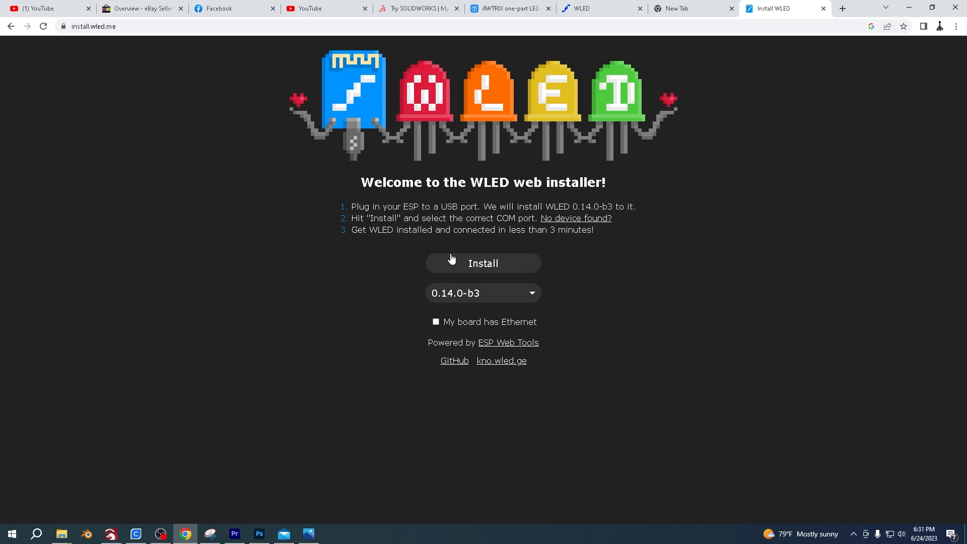
{"action": "mouse_move", "coordinate": [501, 265]}
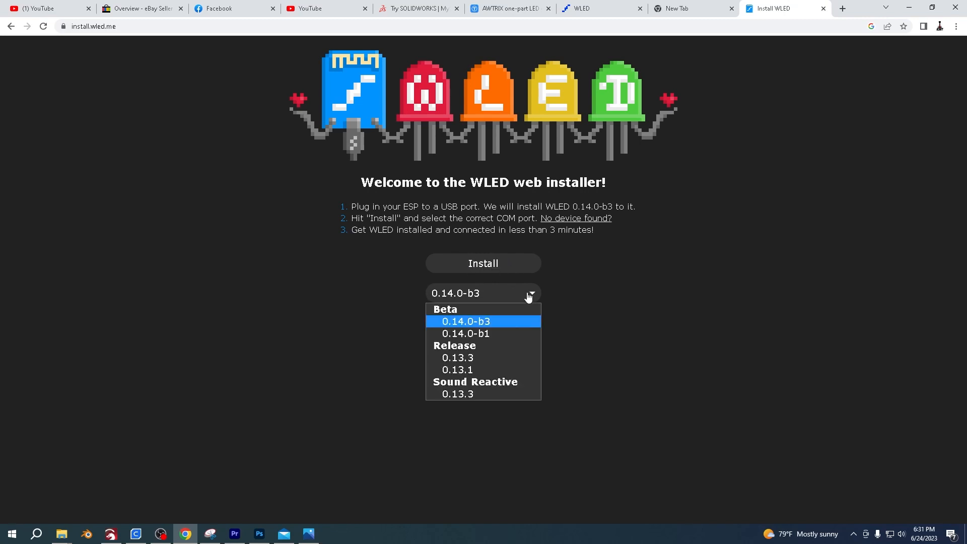
{"action": "left_click", "coordinate": [465, 322]}
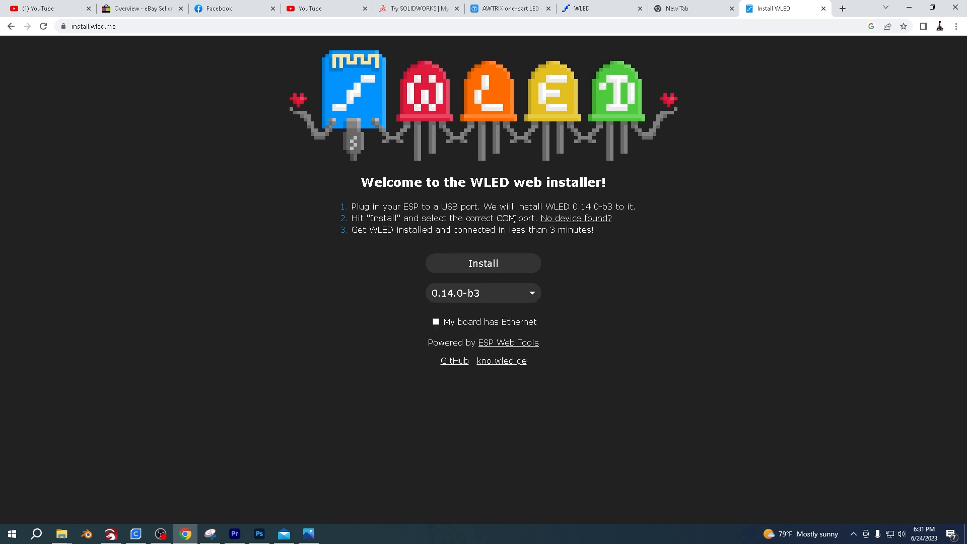
{"action": "mouse_move", "coordinate": [567, 223]}
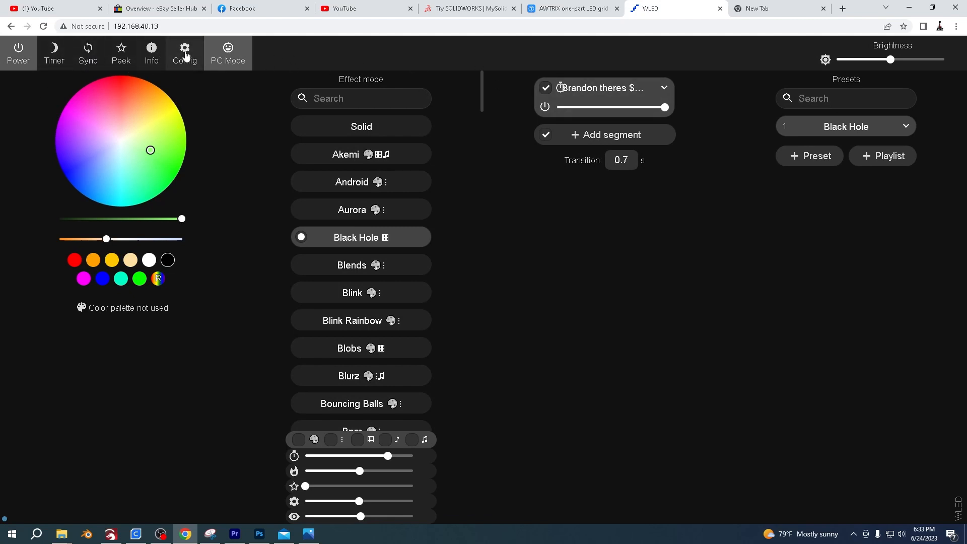
In Config > WiFi Setup, select the client IP 192.168.40.13, then leave without saving.
{"action": "left_click", "coordinate": [184, 53]}
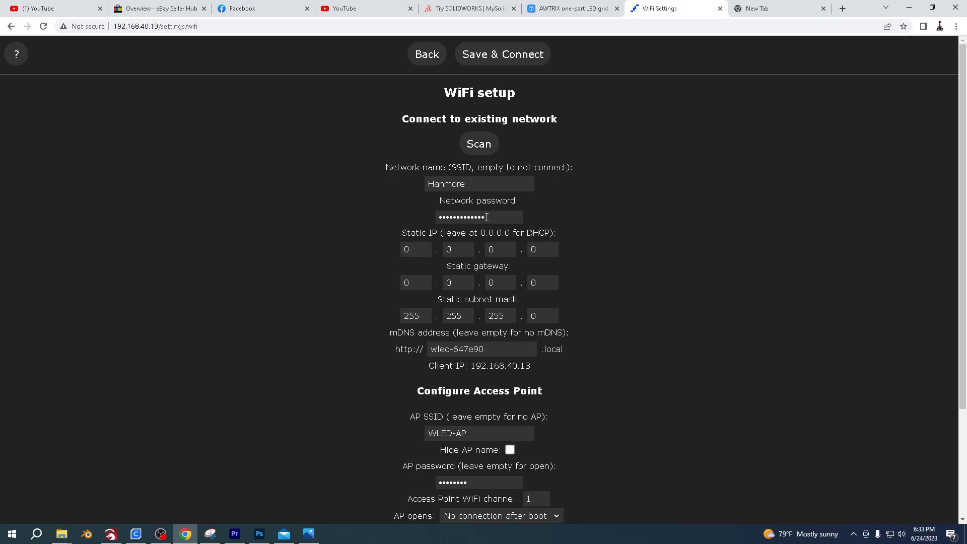
{"action": "scroll", "scroll_direction": "down", "scroll_amount": 3}
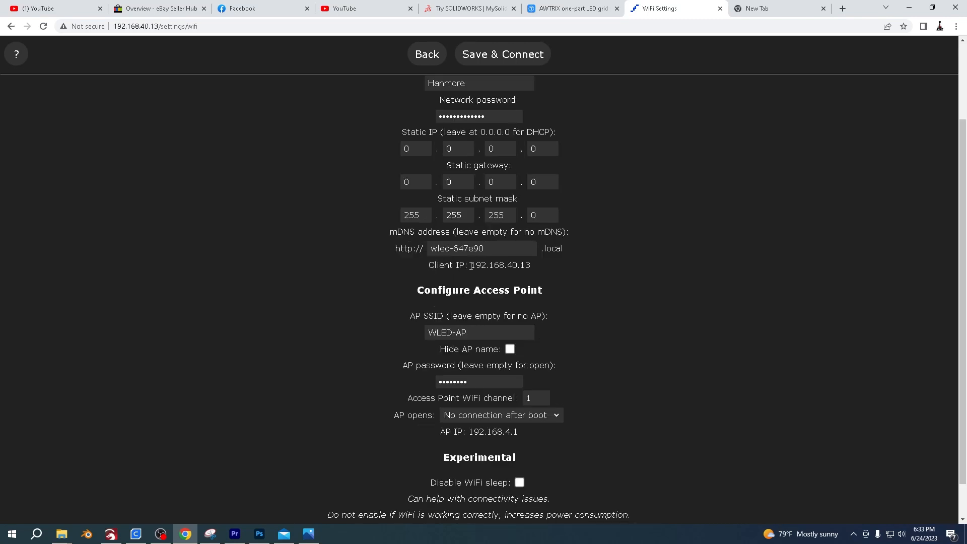
{"action": "double_click", "coordinate": [499, 265]}
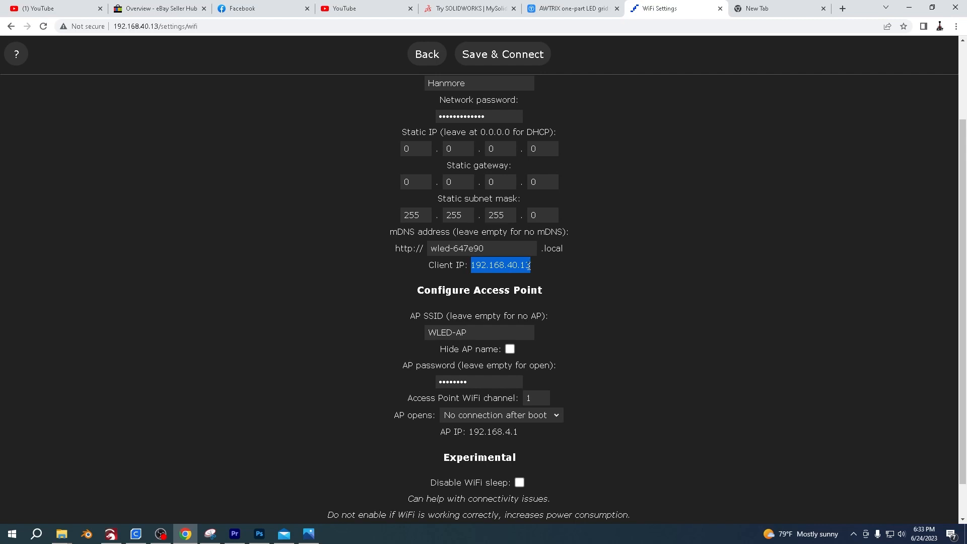
{"action": "scroll", "scroll_direction": "down", "scroll_amount": 3}
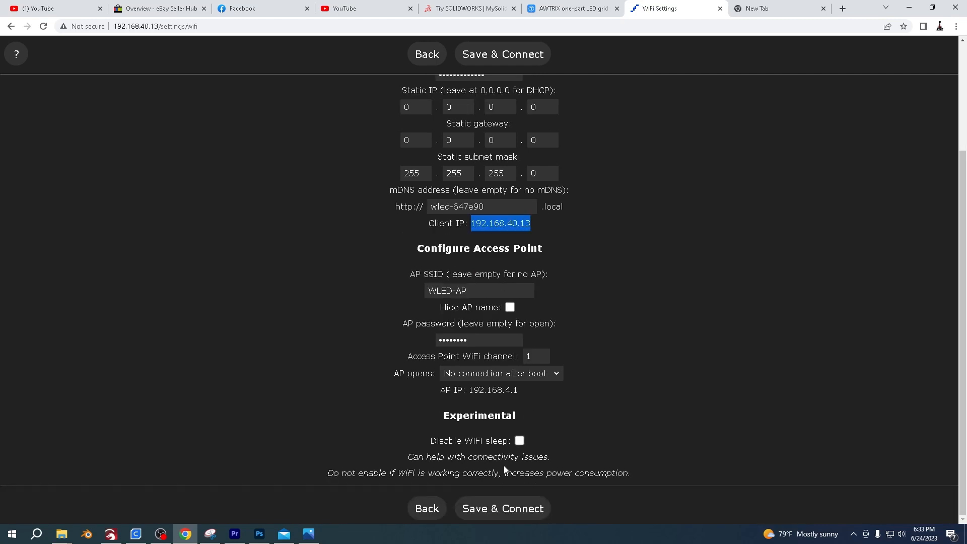
{"action": "left_click", "coordinate": [502, 508]}
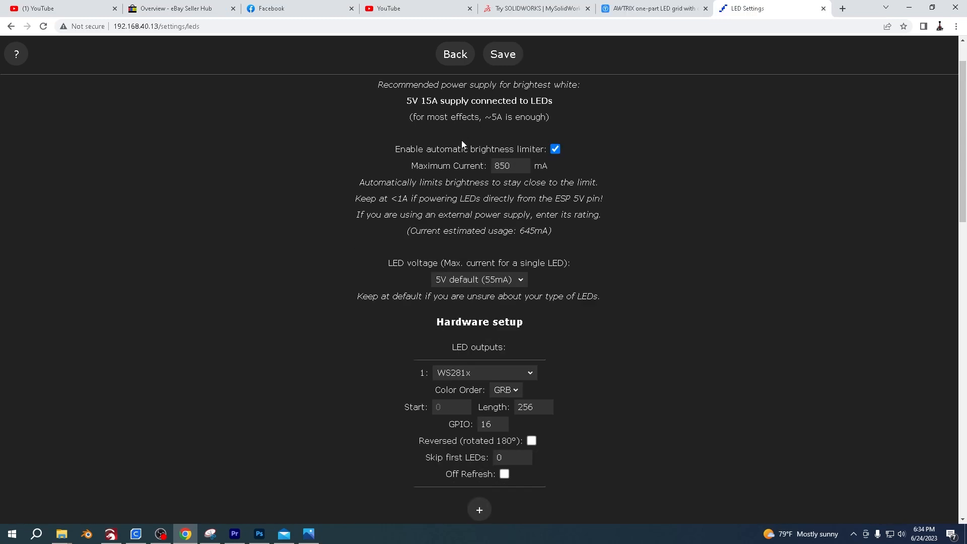
Review the LED Preferences page to the end and save it, returning to the Settings menu.
{"action": "scroll", "scroll_direction": "down", "scroll_amount": 3}
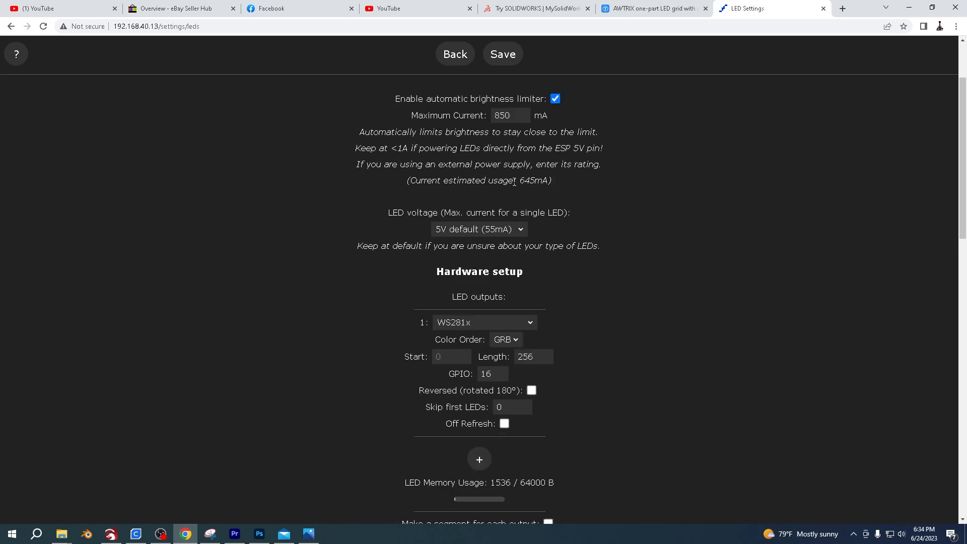
{"action": "scroll", "scroll_direction": "down", "scroll_amount": 3}
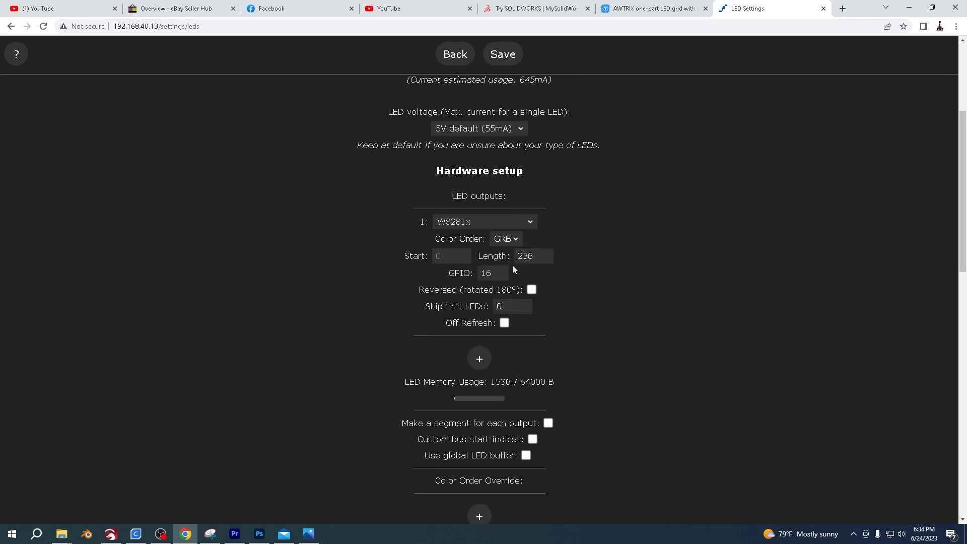
{"action": "mouse_move", "coordinate": [543, 270]}
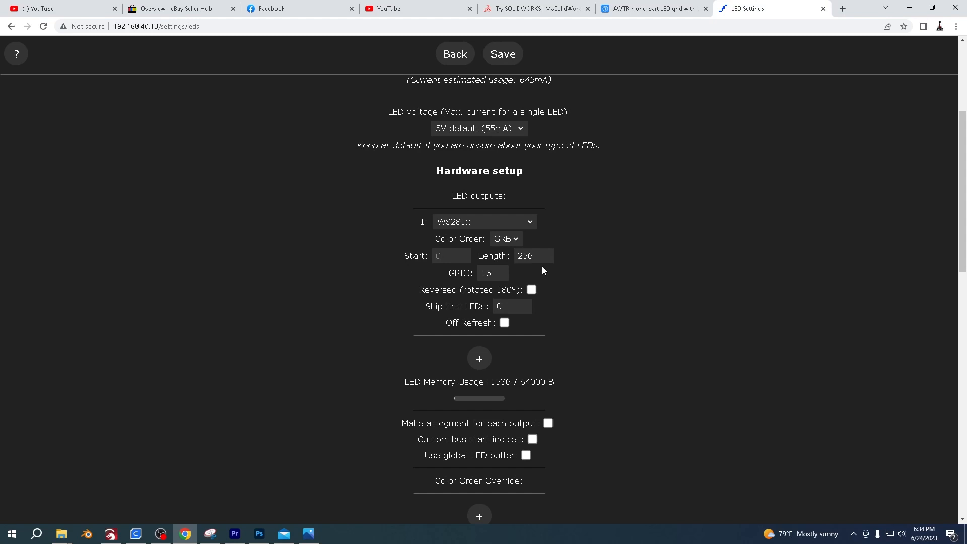
{"action": "mouse_move", "coordinate": [525, 279]}
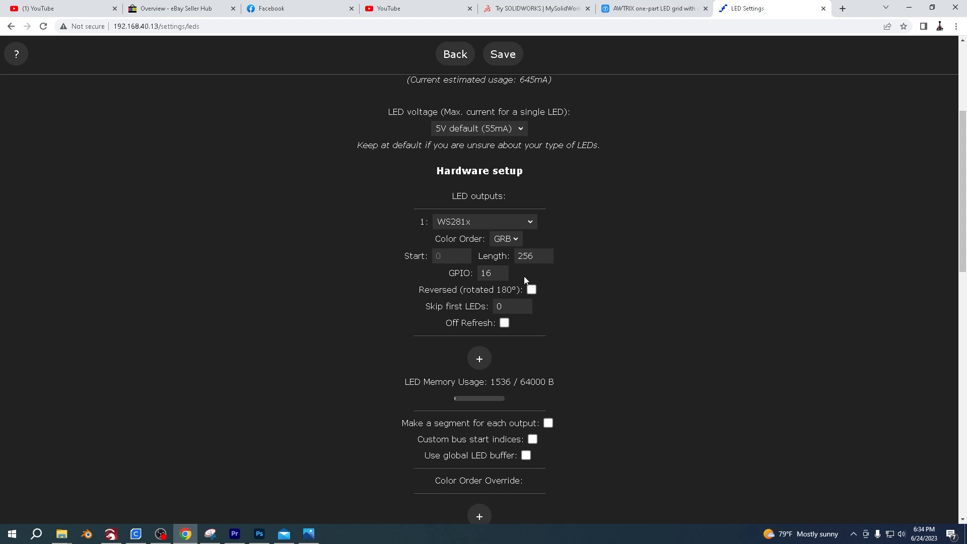
{"action": "scroll", "scroll_direction": "down", "scroll_amount": 3}
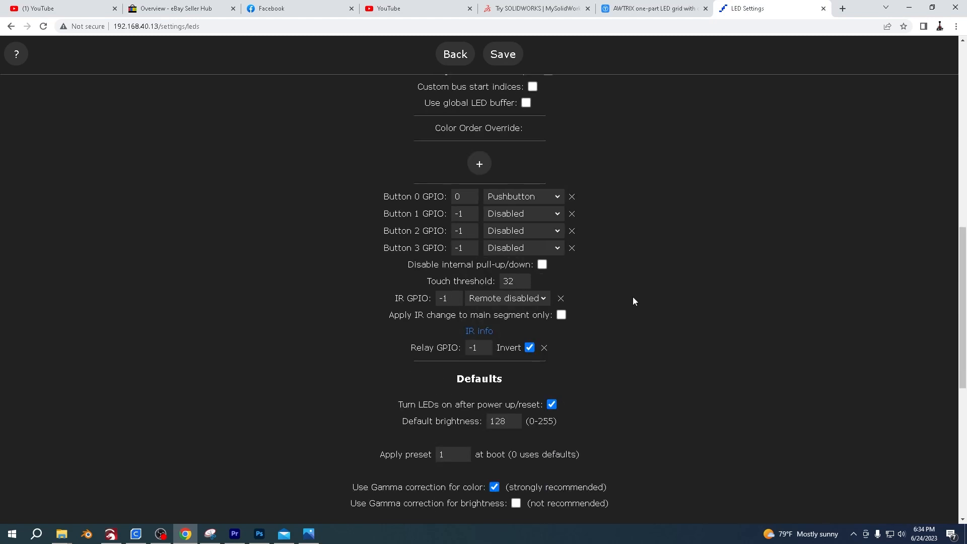
{"action": "scroll", "scroll_direction": "down", "scroll_amount": 3}
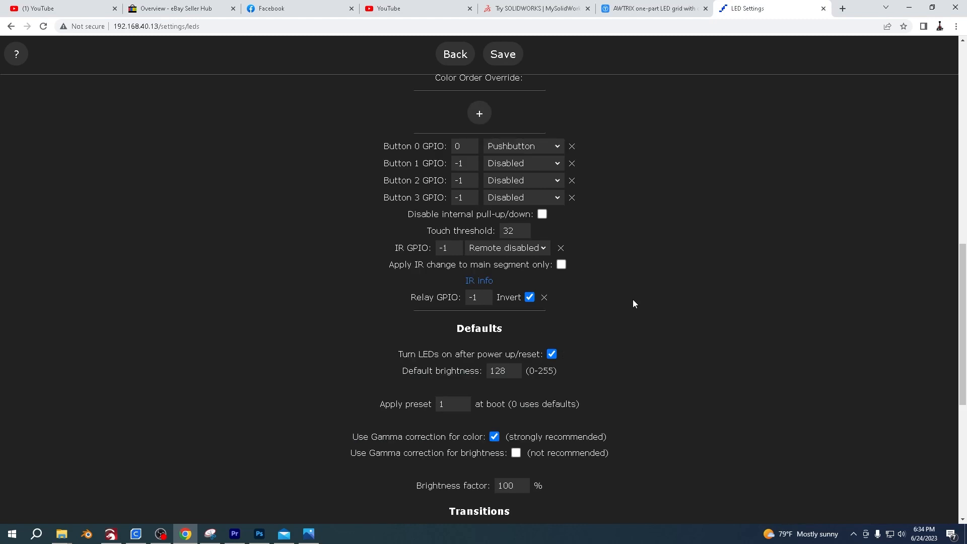
{"action": "scroll", "scroll_direction": "down", "scroll_amount": 3}
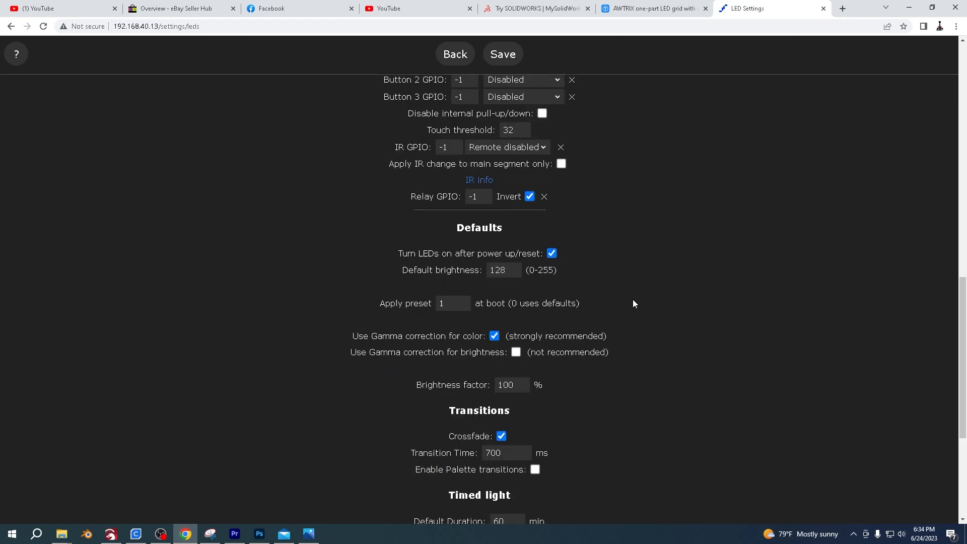
{"action": "scroll", "scroll_direction": "down", "scroll_amount": 3}
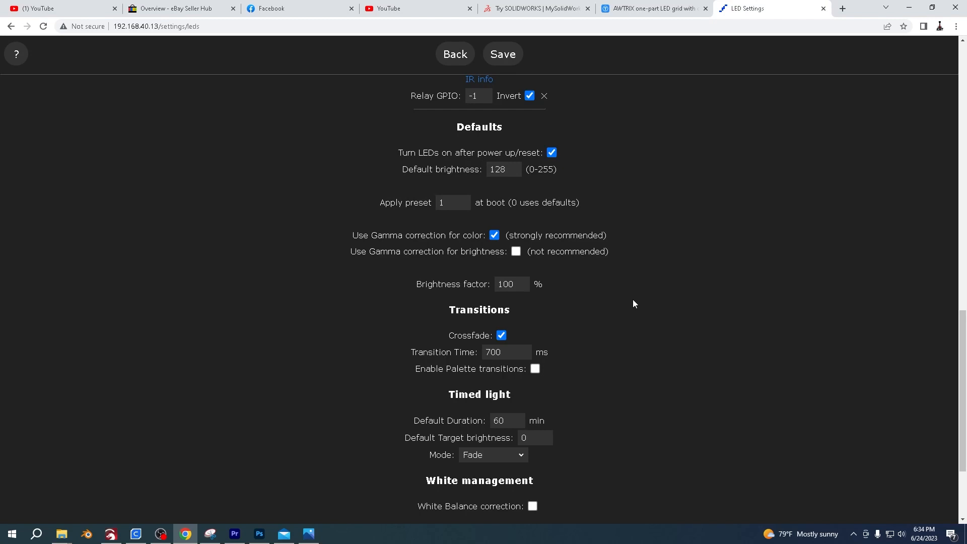
{"action": "scroll", "scroll_direction": "down", "scroll_amount": 3}
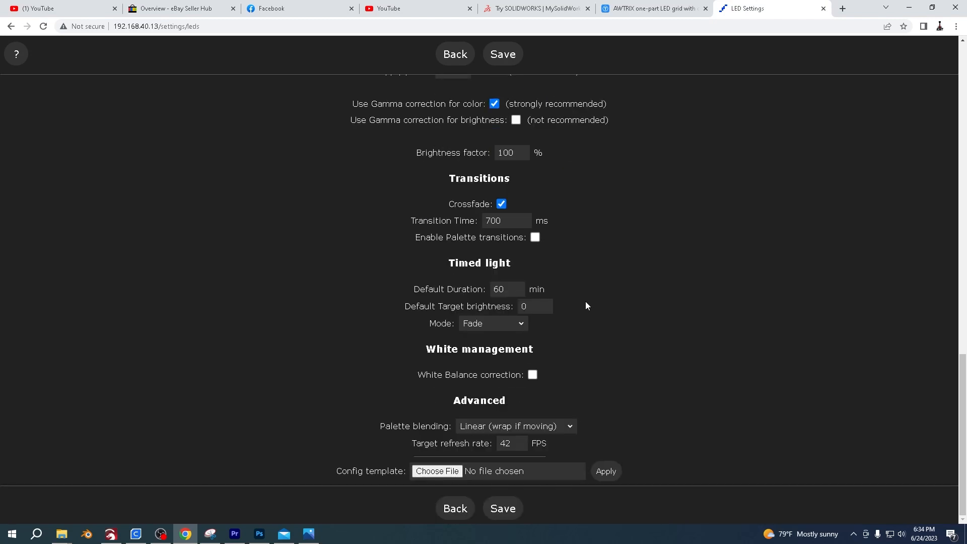
{"action": "mouse_move", "coordinate": [595, 305]}
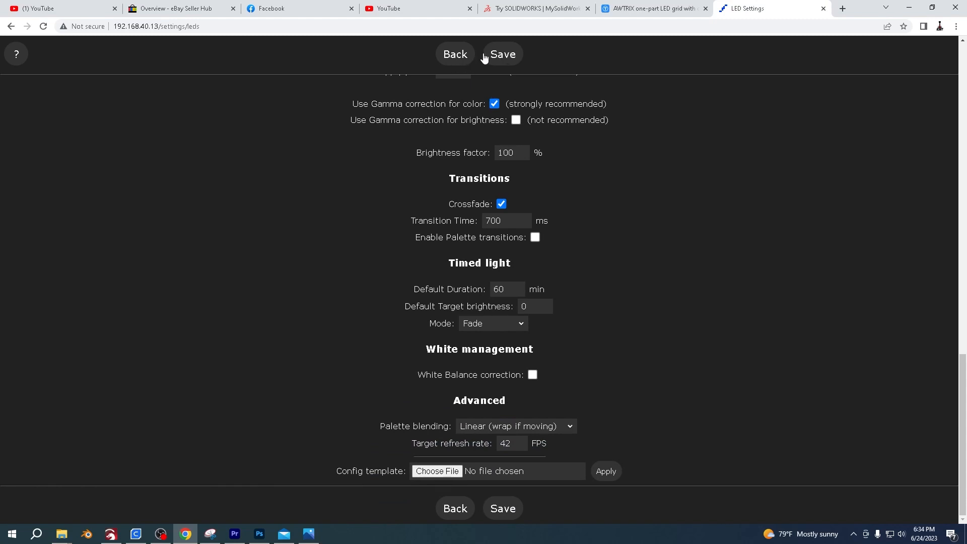
{"action": "left_click", "coordinate": [455, 55]}
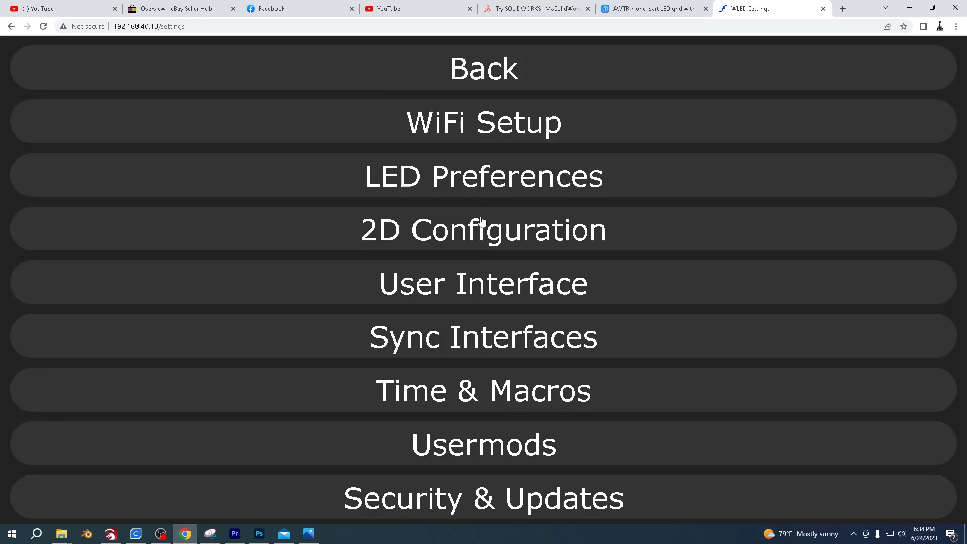
In 2D Configuration, define a single 2D matrix panel of 32 x 8 and save.
{"action": "left_click", "coordinate": [483, 228]}
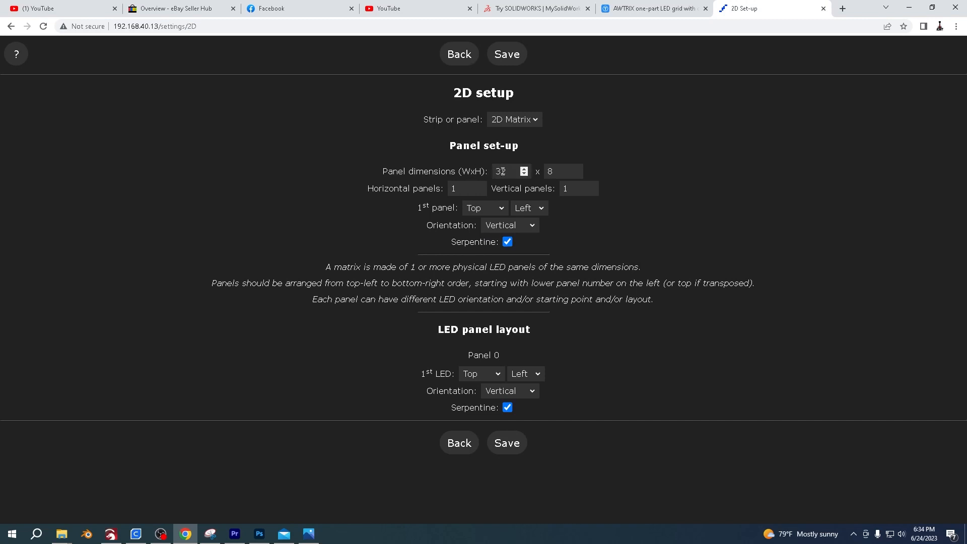
{"action": "left_click", "coordinate": [561, 172]}
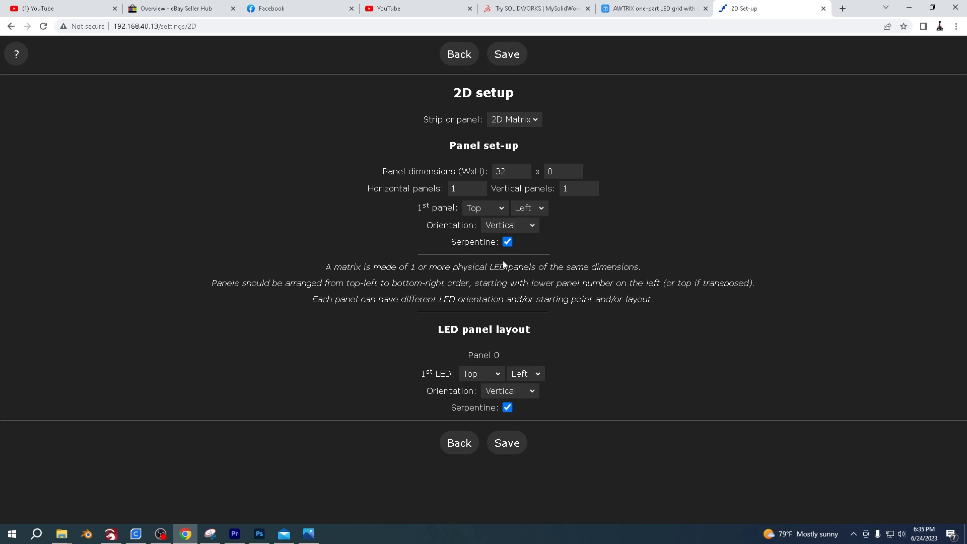
{"action": "mouse_move", "coordinate": [509, 405]}
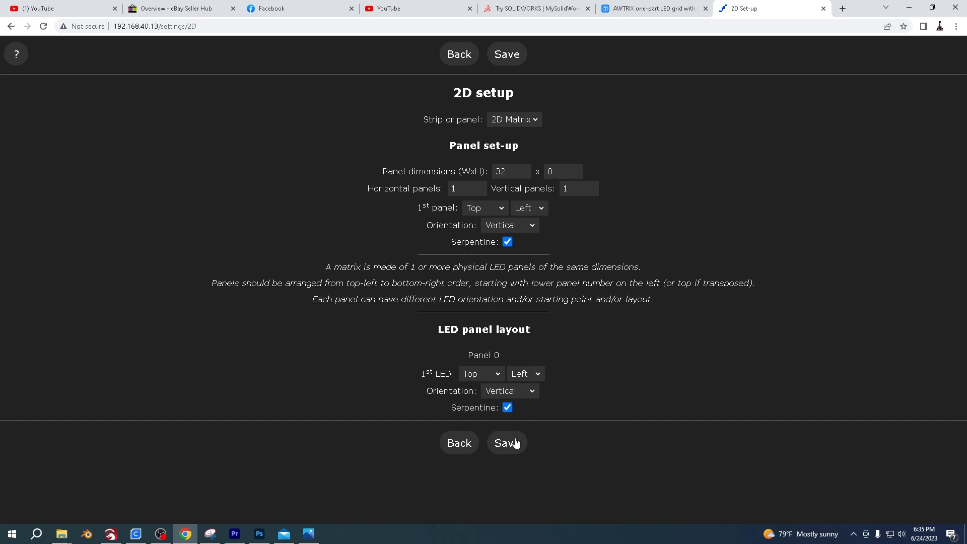
{"action": "left_click", "coordinate": [458, 53]}
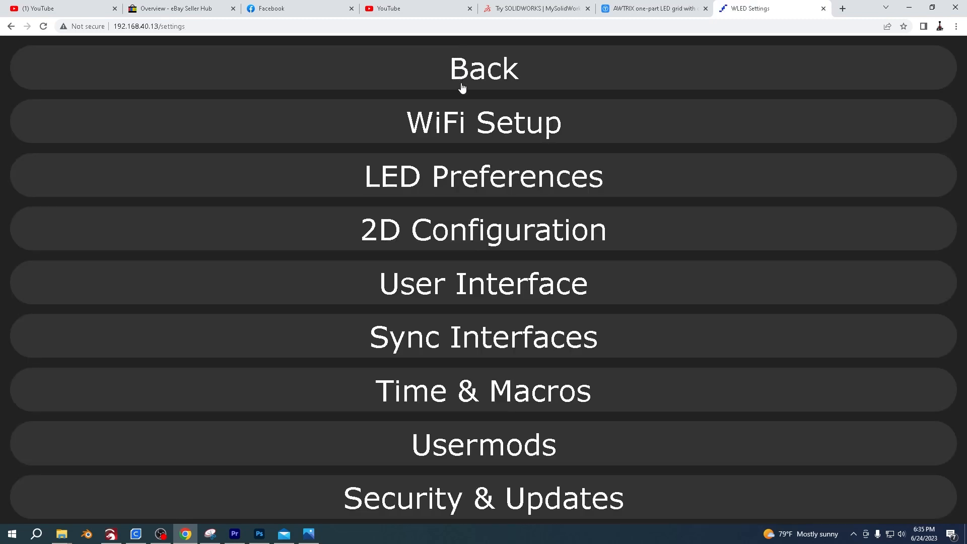
Back on the main controls, select the Scrolling Text effect for the matrix.
{"action": "left_click", "coordinate": [483, 68]}
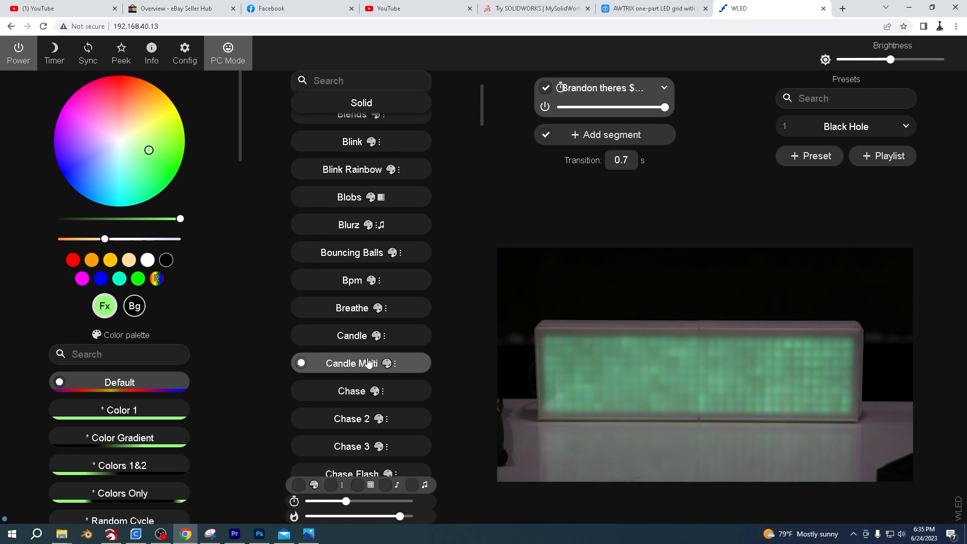
{"action": "scroll", "scroll_direction": "down", "scroll_amount": 3}
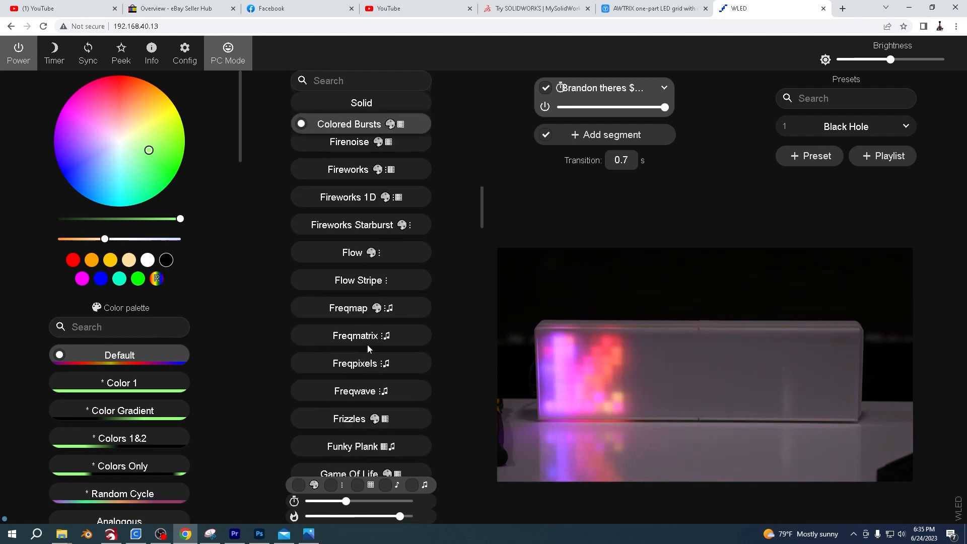
{"action": "scroll", "scroll_direction": "down", "scroll_amount": 3}
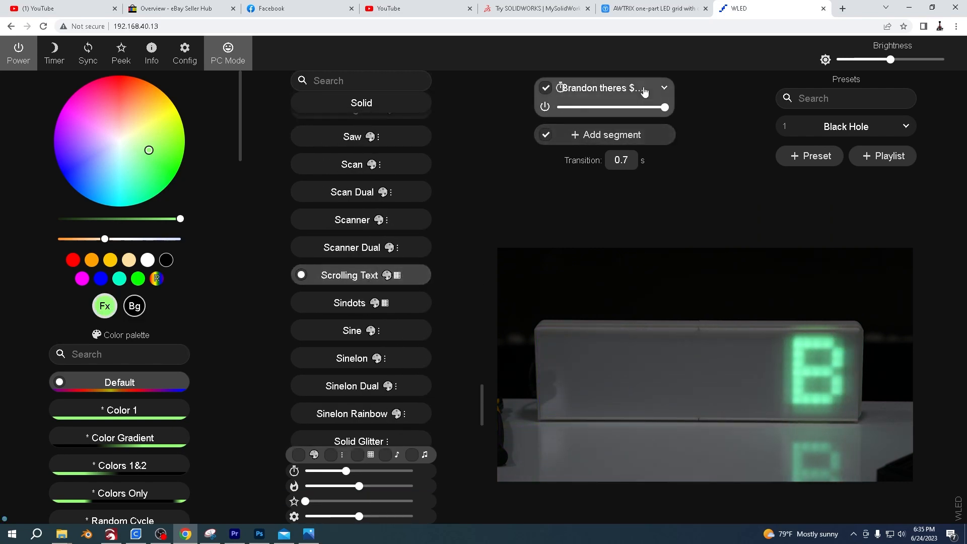
Rename the segment to 'Hello World please subscribe' so it scrolls on the matrix.
{"action": "left_click", "coordinate": [665, 87]}
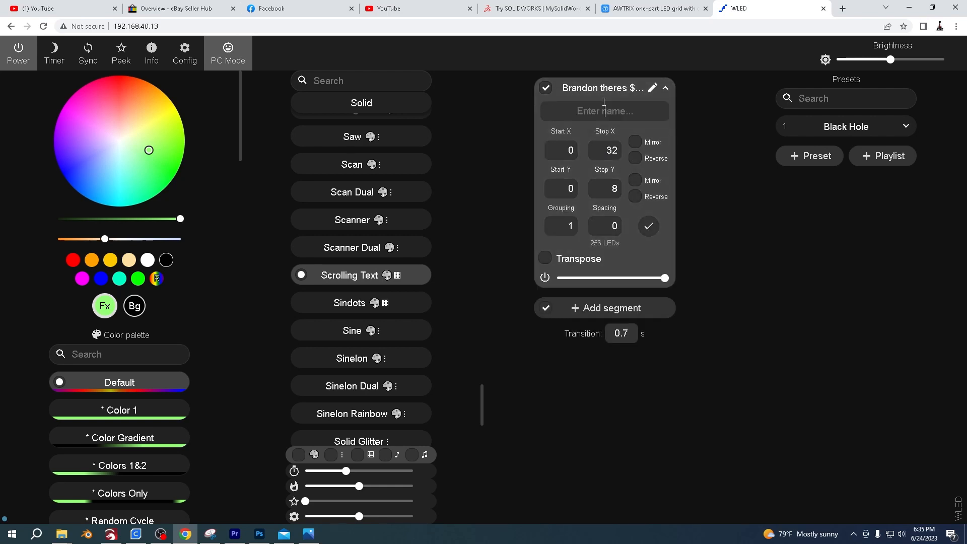
{"action": "type", "text": "Hello World please subscribe"}
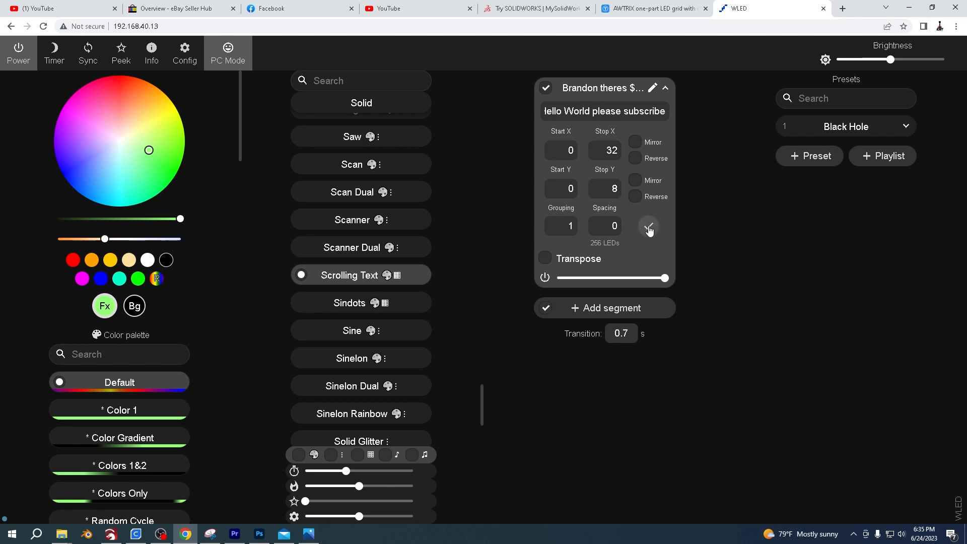
{"action": "left_click", "coordinate": [648, 227]}
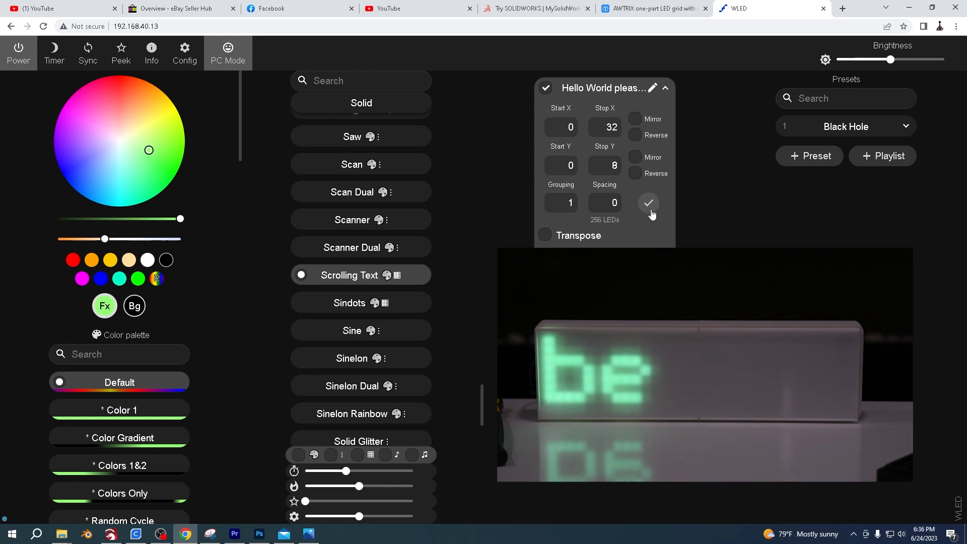
{"action": "left_click", "coordinate": [184, 53]}
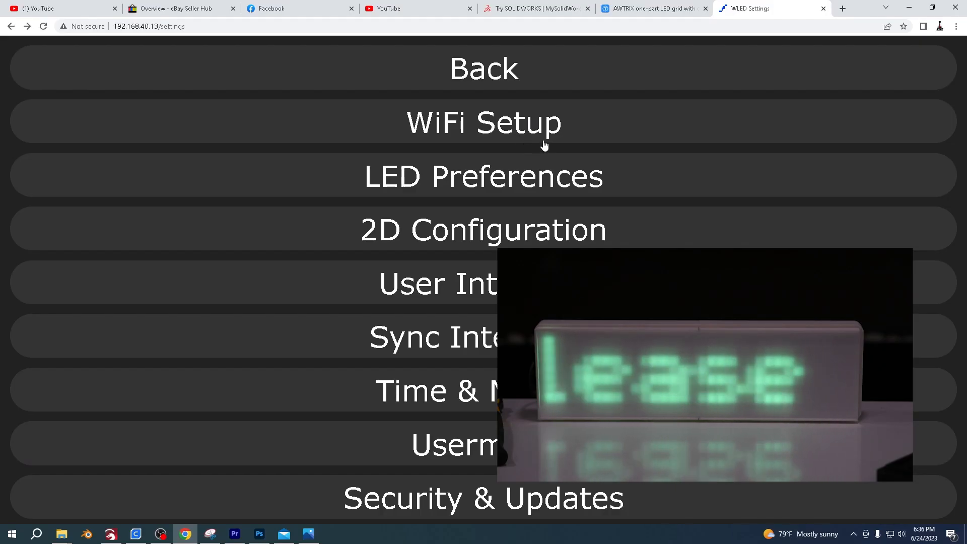
{"action": "left_click", "coordinate": [483, 69]}
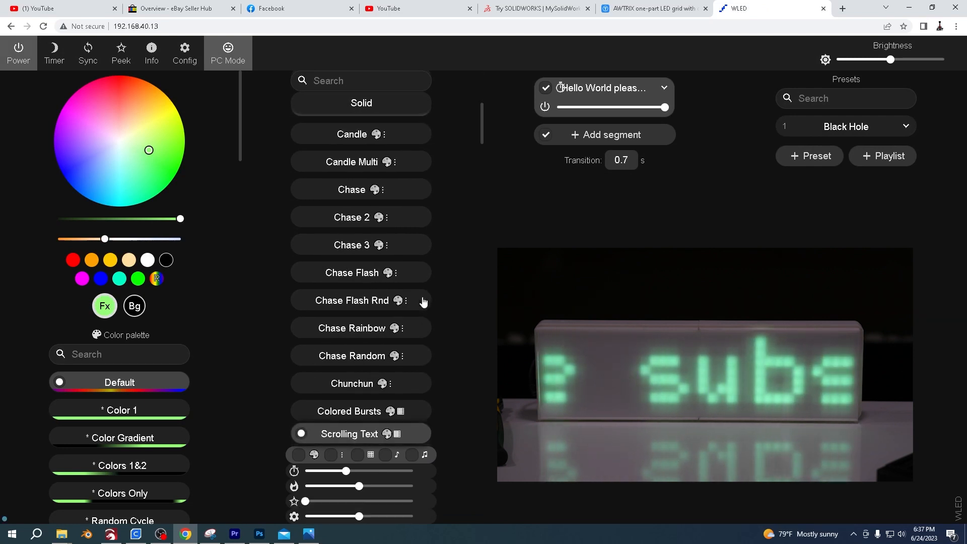
Preview palettes such as C9 2 and Atlantica on the text, then return to Default.
{"action": "scroll", "scroll_direction": "down", "scroll_amount": 3}
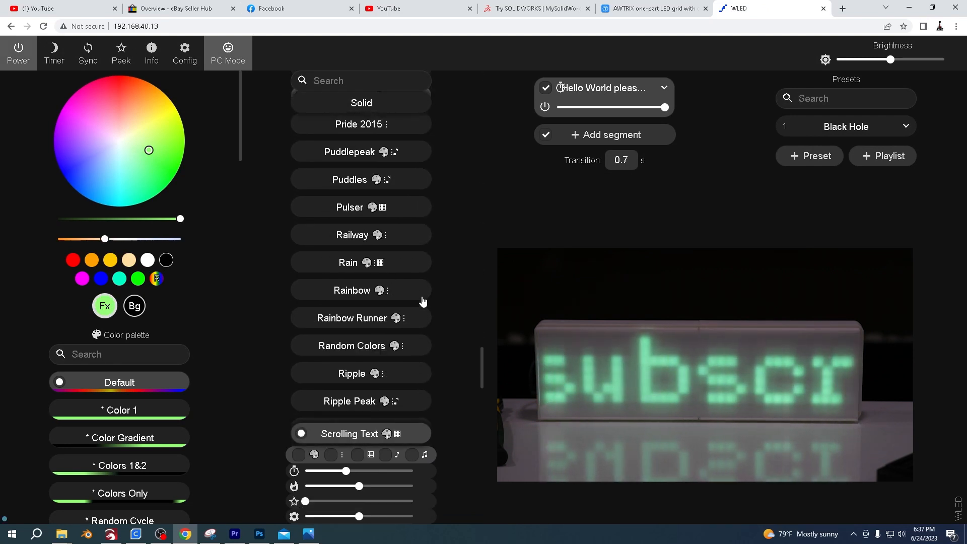
{"action": "scroll", "scroll_direction": "down", "scroll_amount": 3}
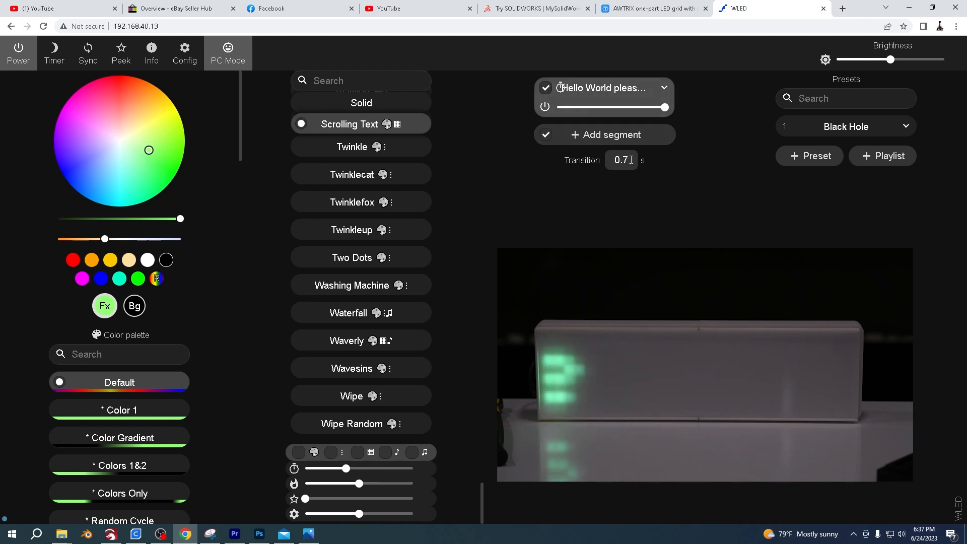
{"action": "scroll", "scroll_direction": "down", "scroll_amount": 3}
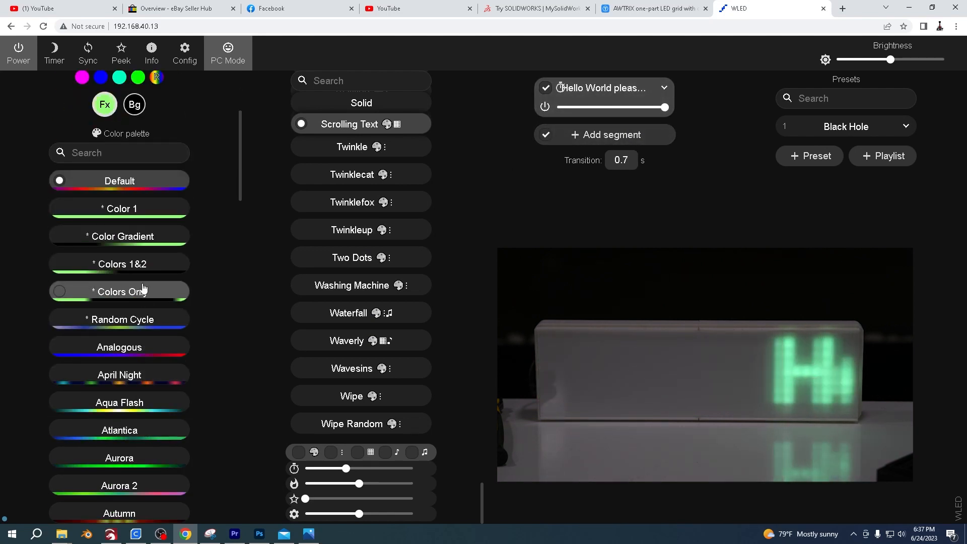
{"action": "scroll", "scroll_direction": "down", "scroll_amount": 3}
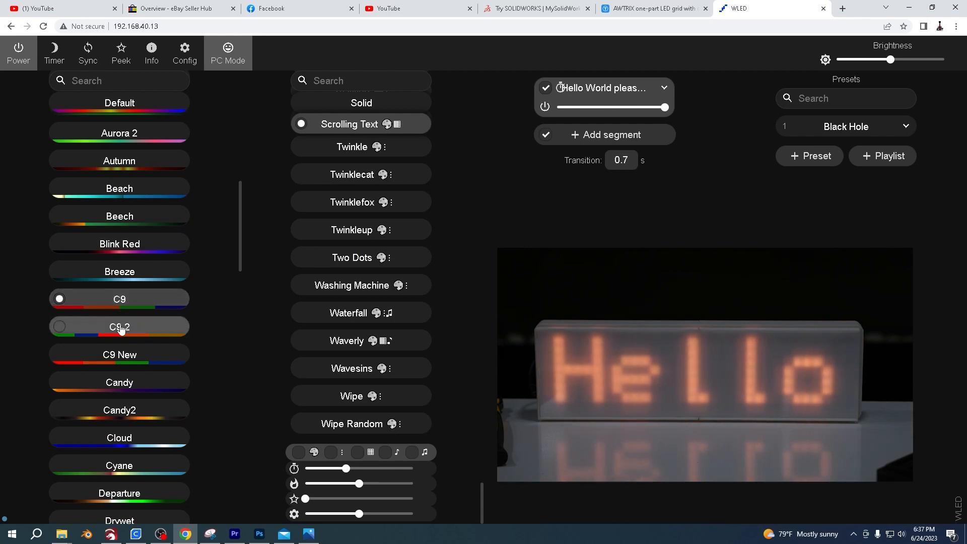
{"action": "left_click", "coordinate": [119, 383]}
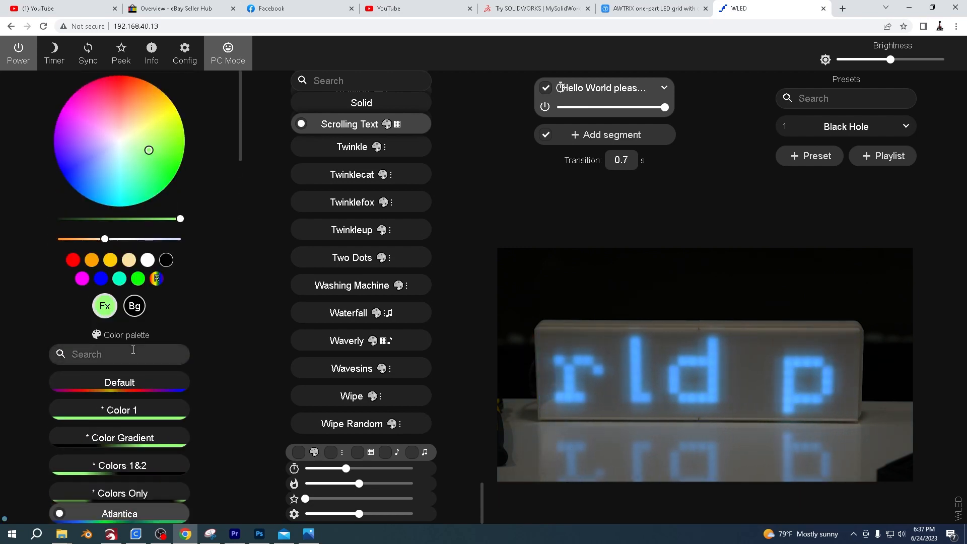
{"action": "left_click", "coordinate": [119, 382]}
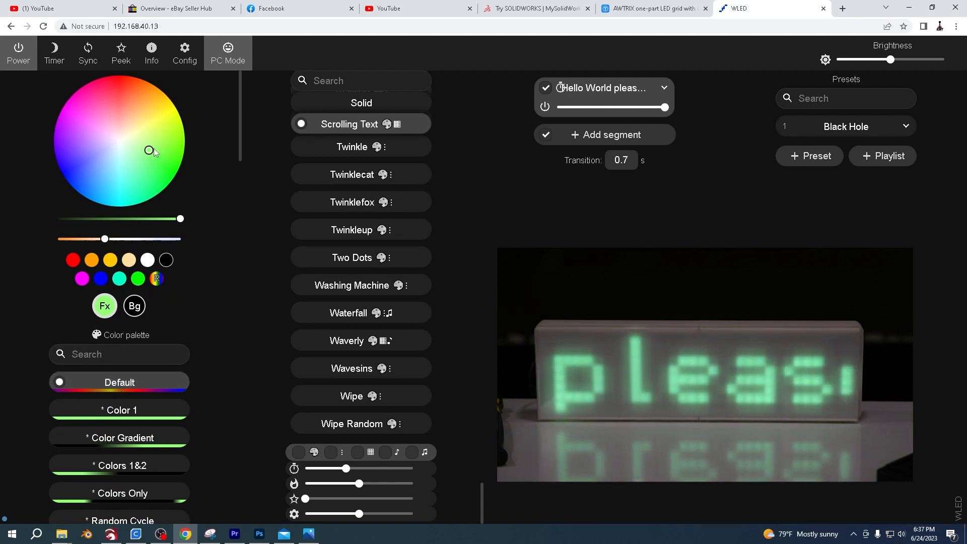
Set the text colour to pink on the colour wheel, then to bright green.
{"action": "left_click", "coordinate": [73, 166]}
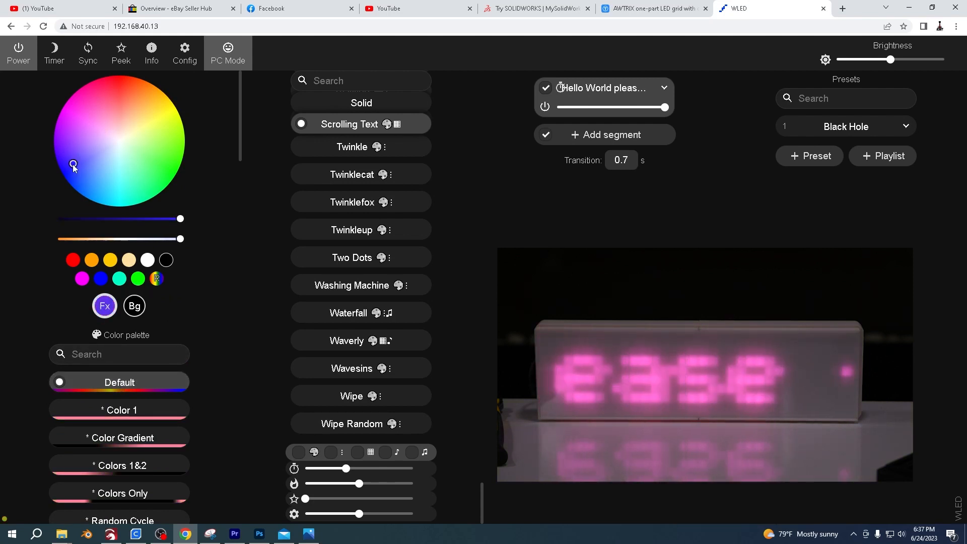
{"action": "left_click", "coordinate": [107, 171]}
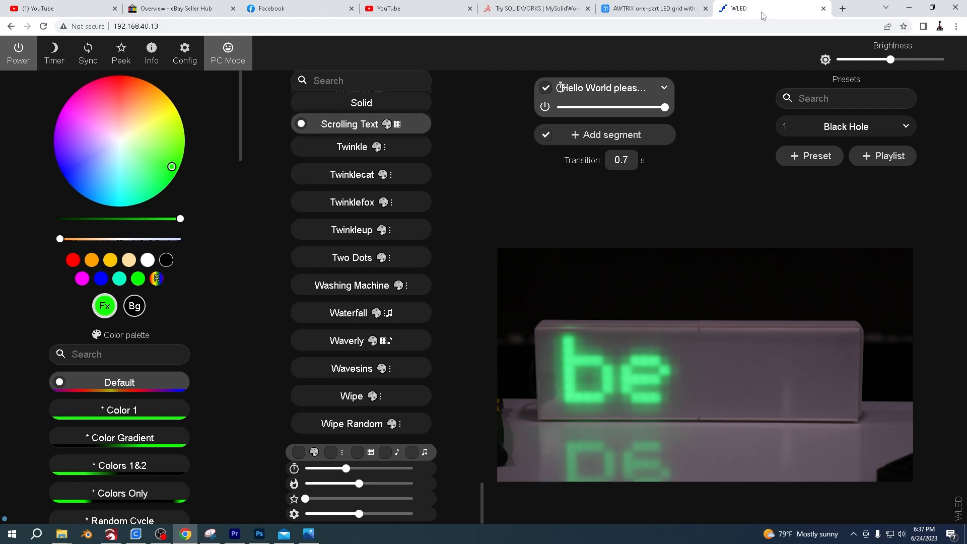
{"action": "mouse_move", "coordinate": [537, 8]}
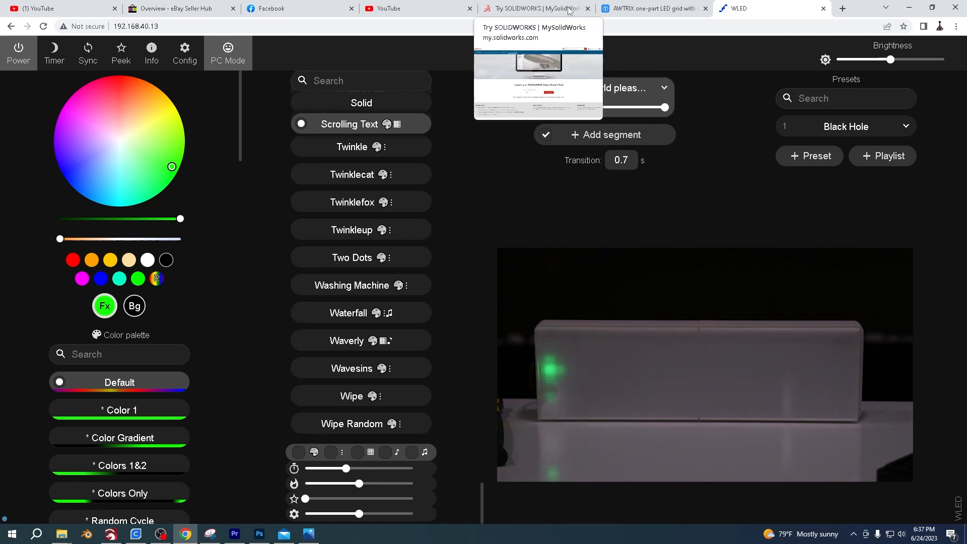